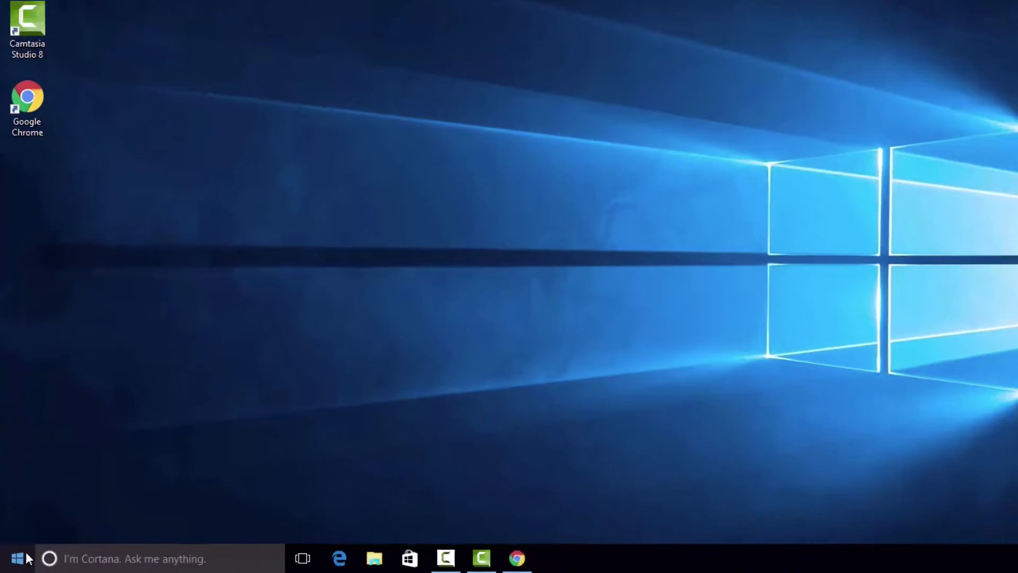
Go from Start to Settings, Update & security, Windows Defender
click(17, 558)
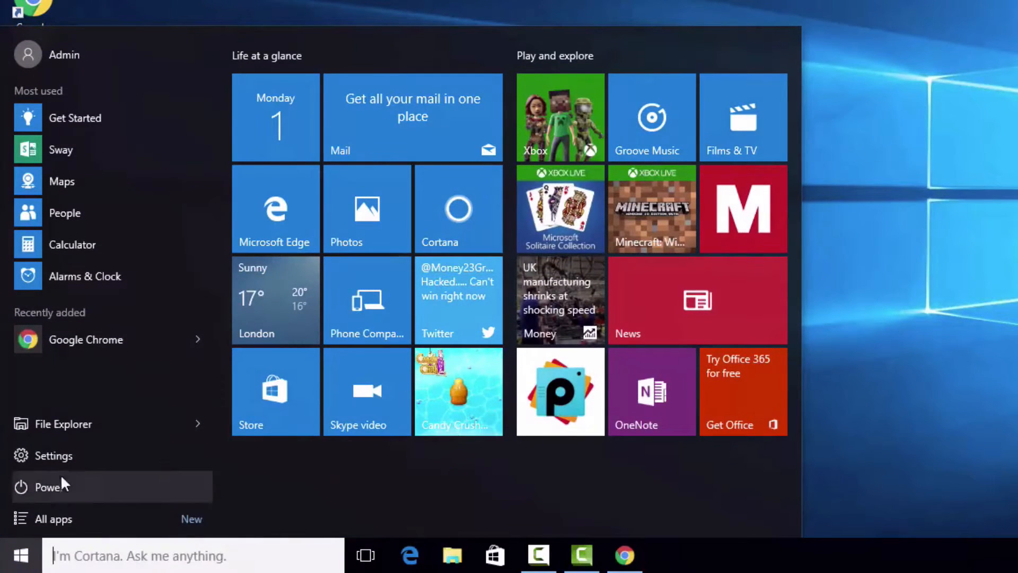
click(53, 455)
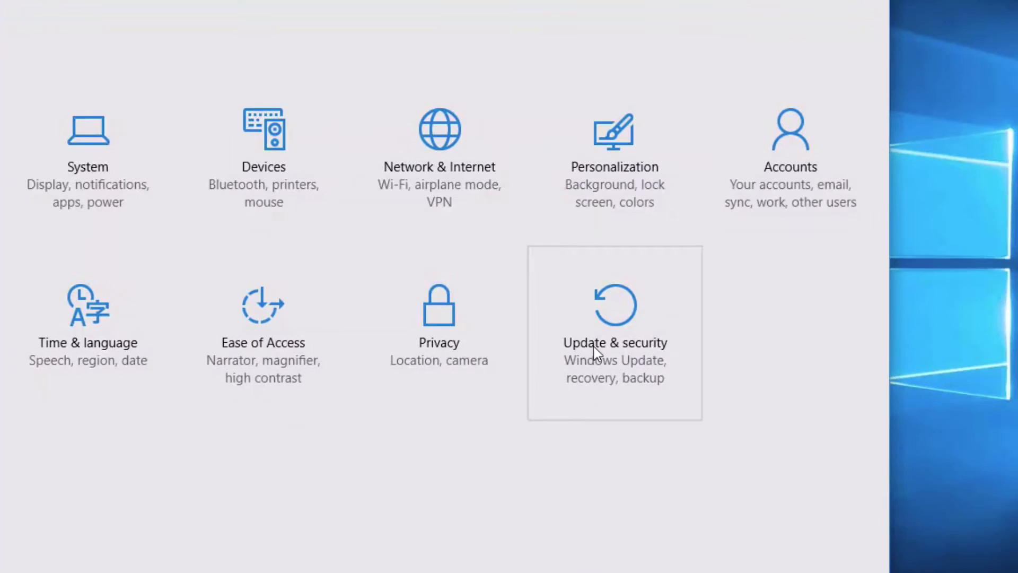
click(614, 328)
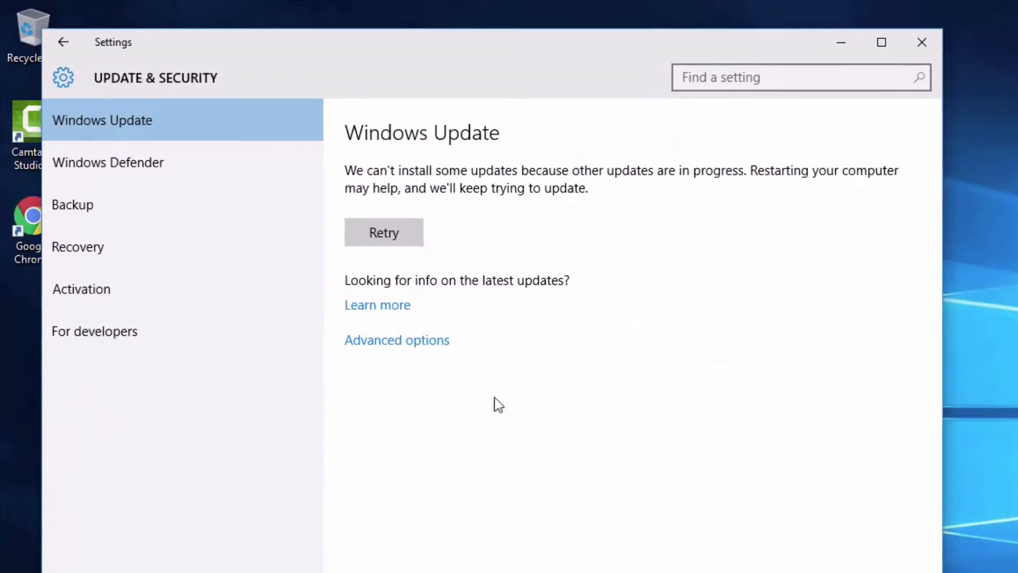
click(108, 162)
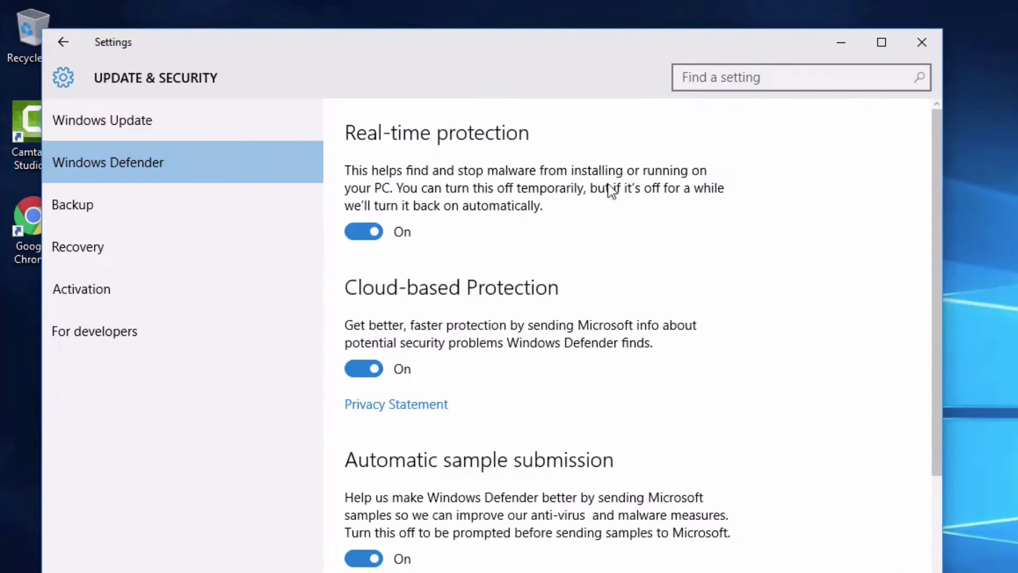
mouse_move(954, 272)
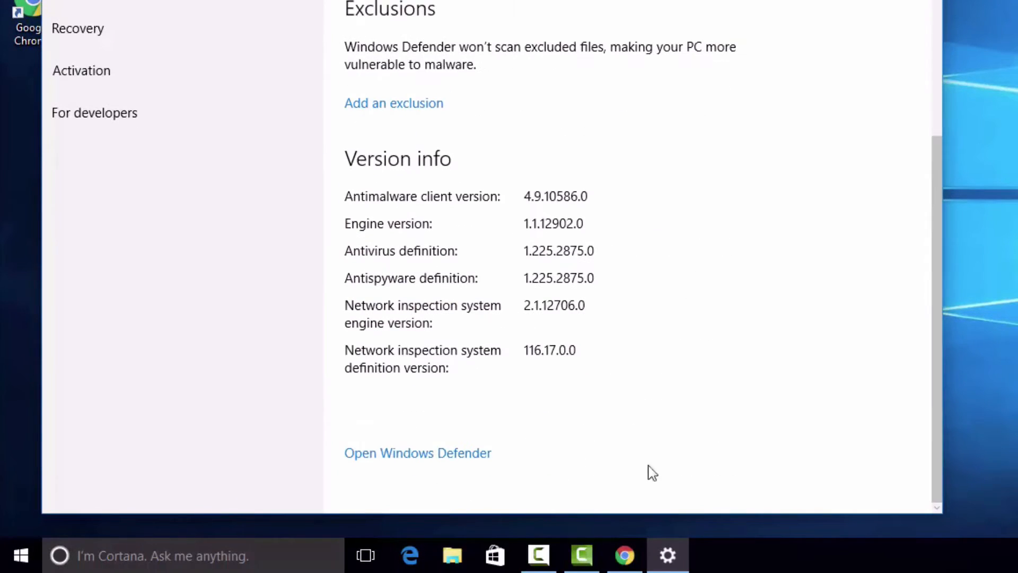
Launch the Windows Defender console showing the PC as protected
click(417, 452)
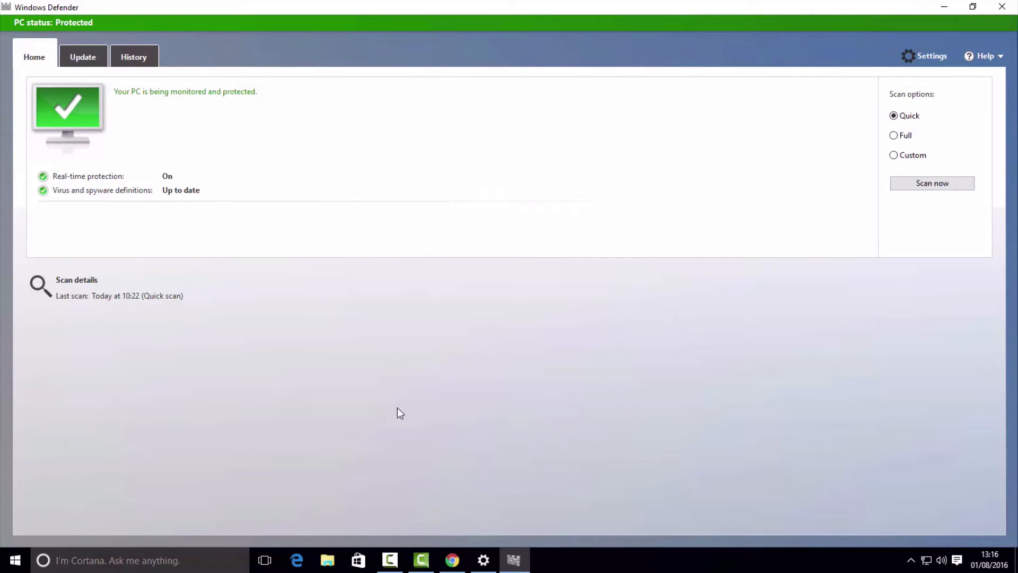
mouse_move(440, 464)
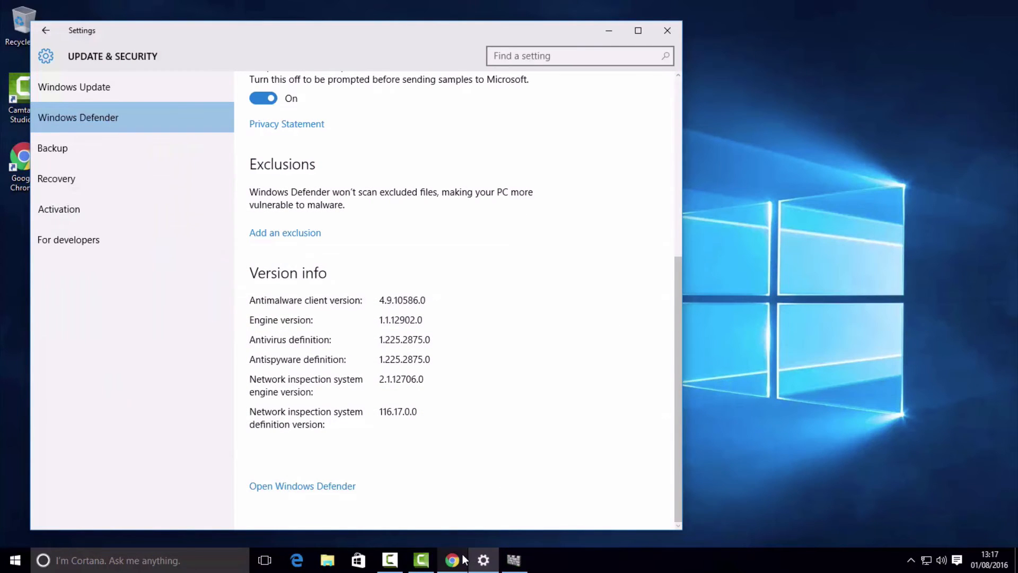
click(452, 560)
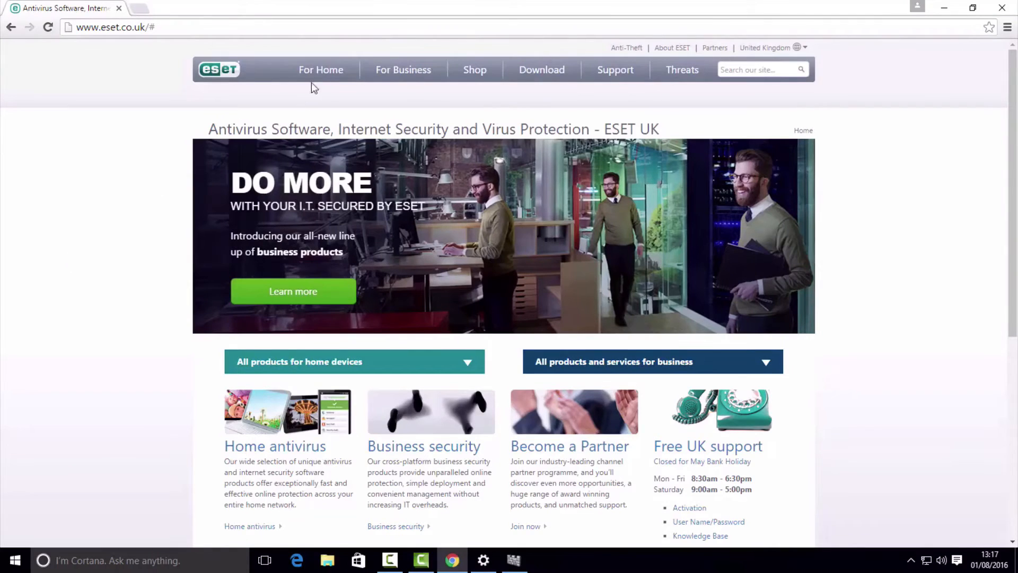
click(321, 69)
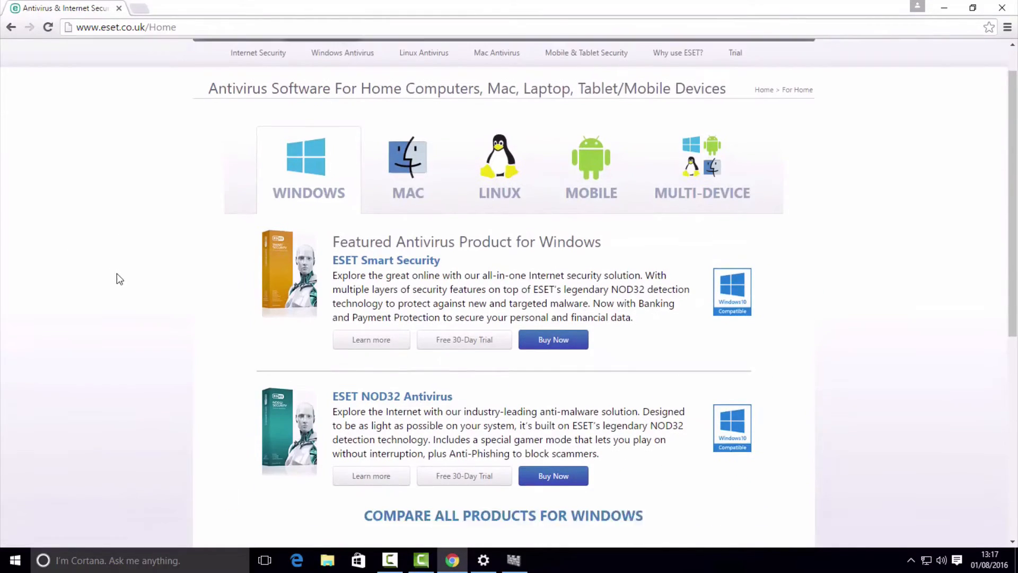
Scroll the For Home page past Smart Security and NOD32 for Windows
scroll(down, 3)
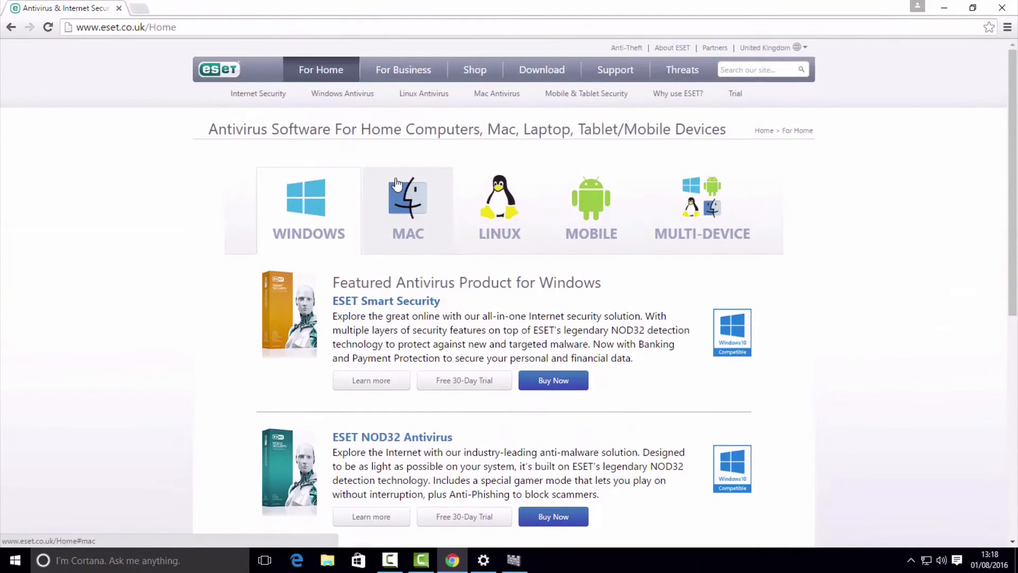
Open For Business > Endpoint and Mobile Security and scroll to the Windows comparison table
click(402, 69)
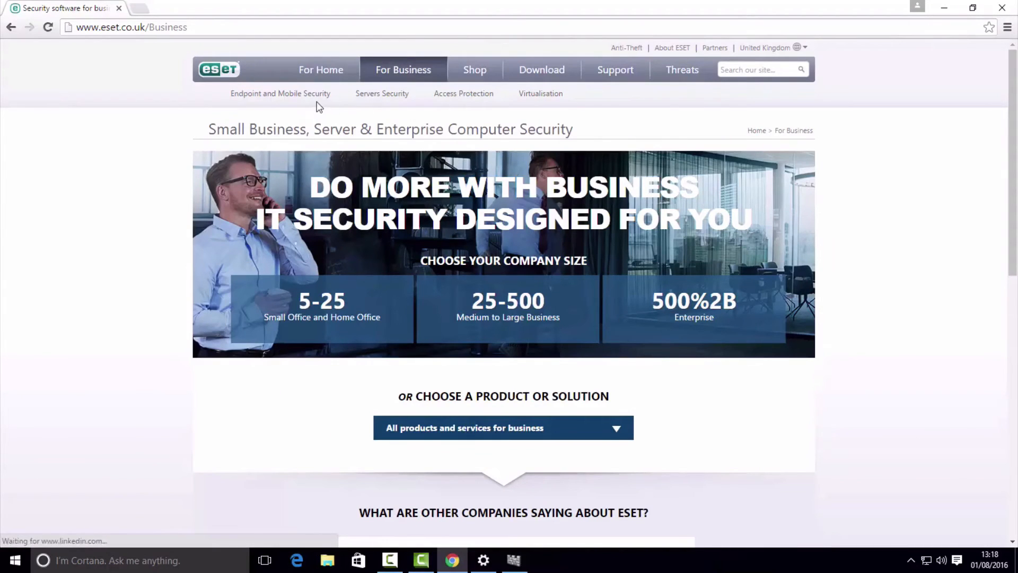
click(280, 93)
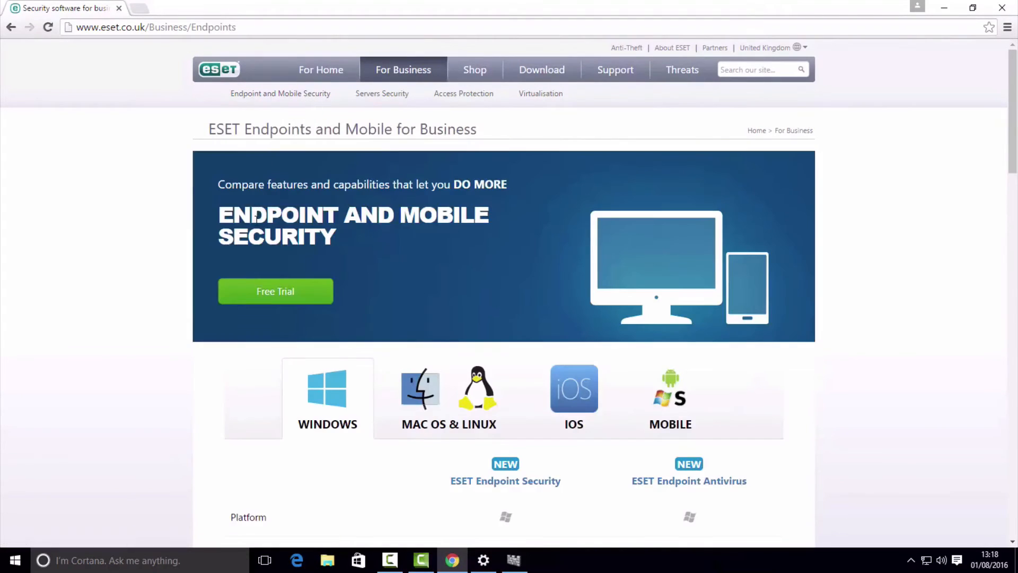
scroll(down, 3)
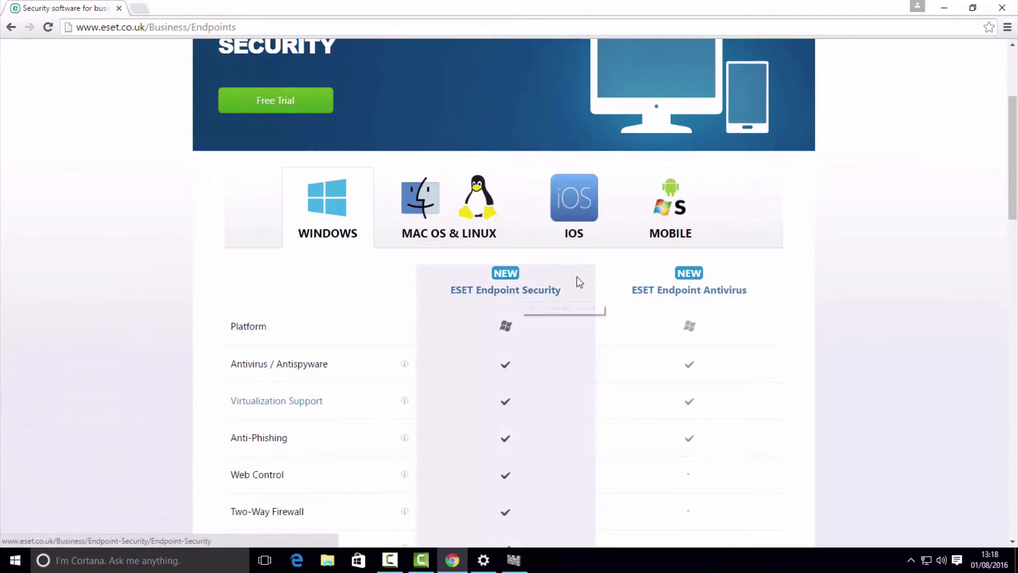
scroll(down, 3)
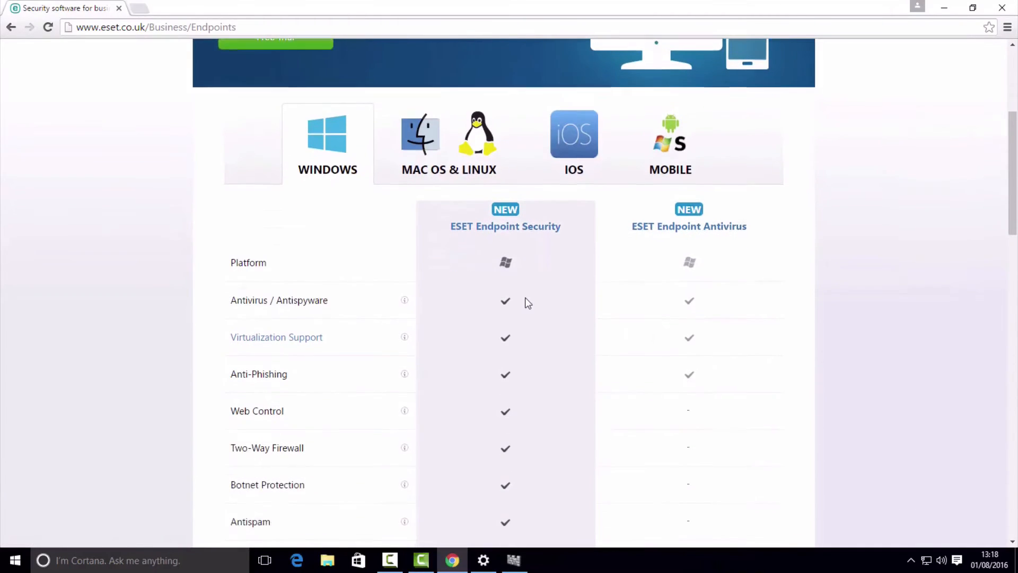